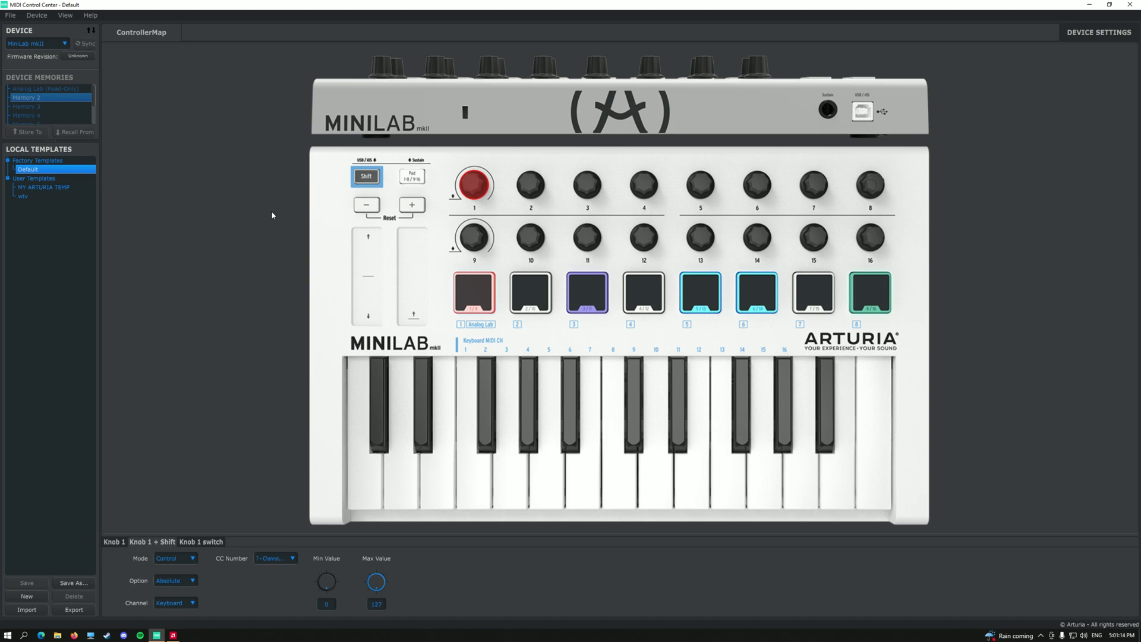
# - Load MY ARTURIA TEMP from User Templates onto the MiniLab mkII, replacing Default
pyautogui.click(44, 187)
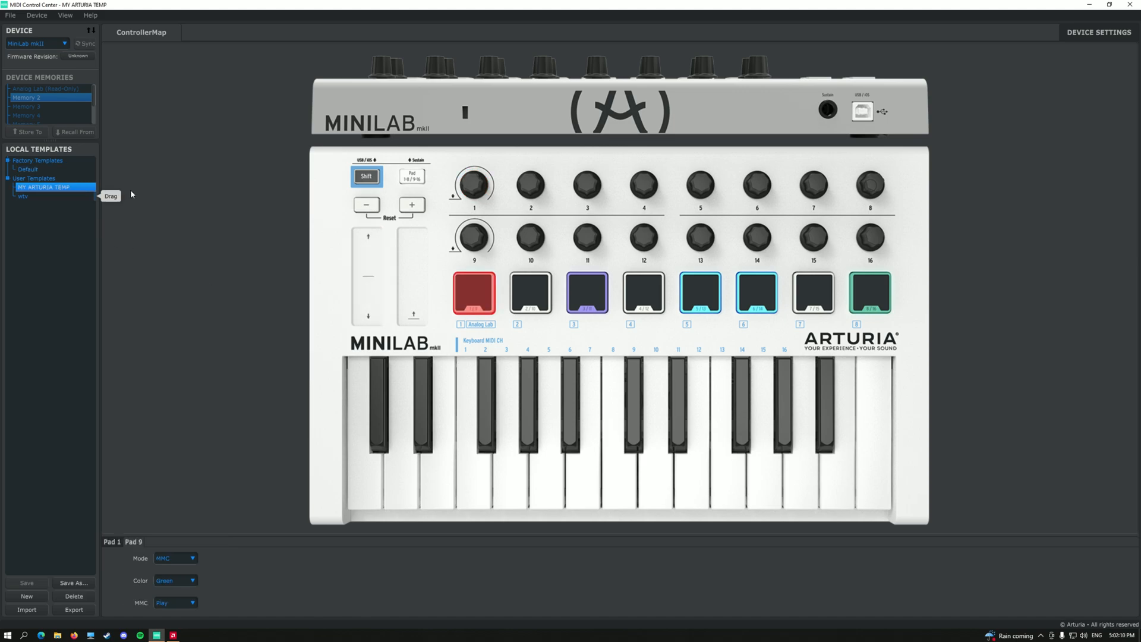
pyautogui.moveTo(474, 295)
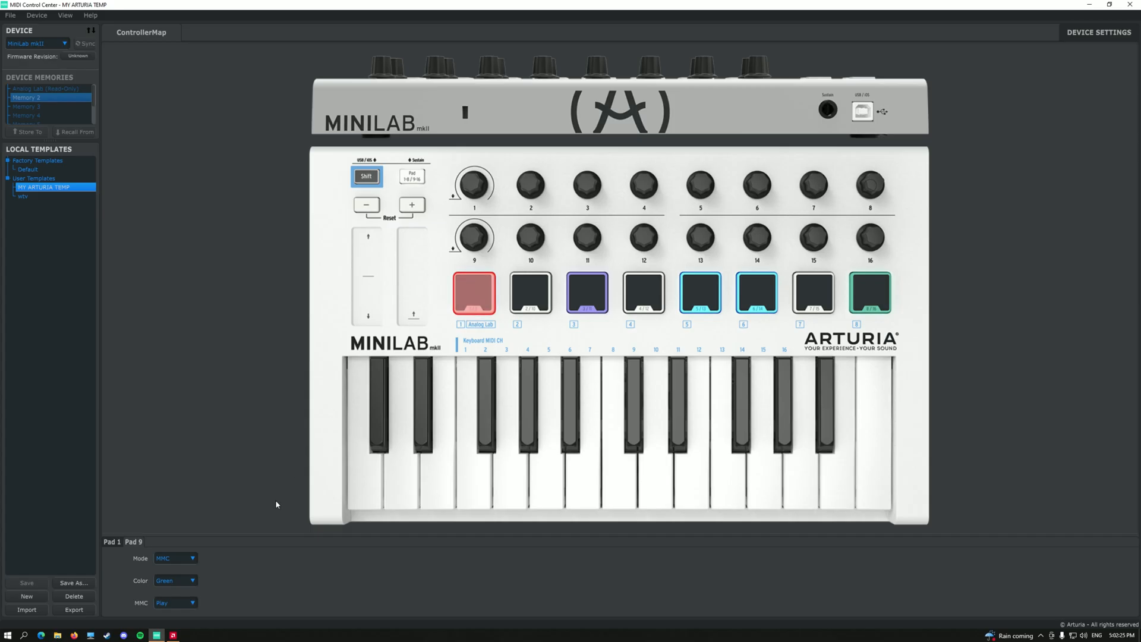
pyautogui.click(175, 558)
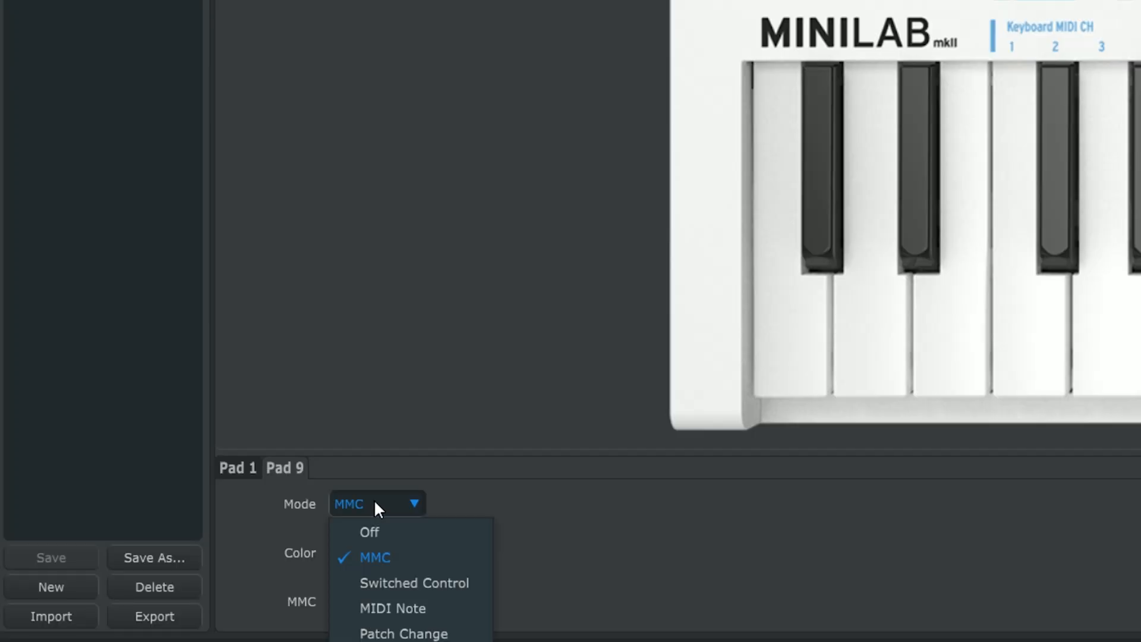
pyautogui.click(375, 557)
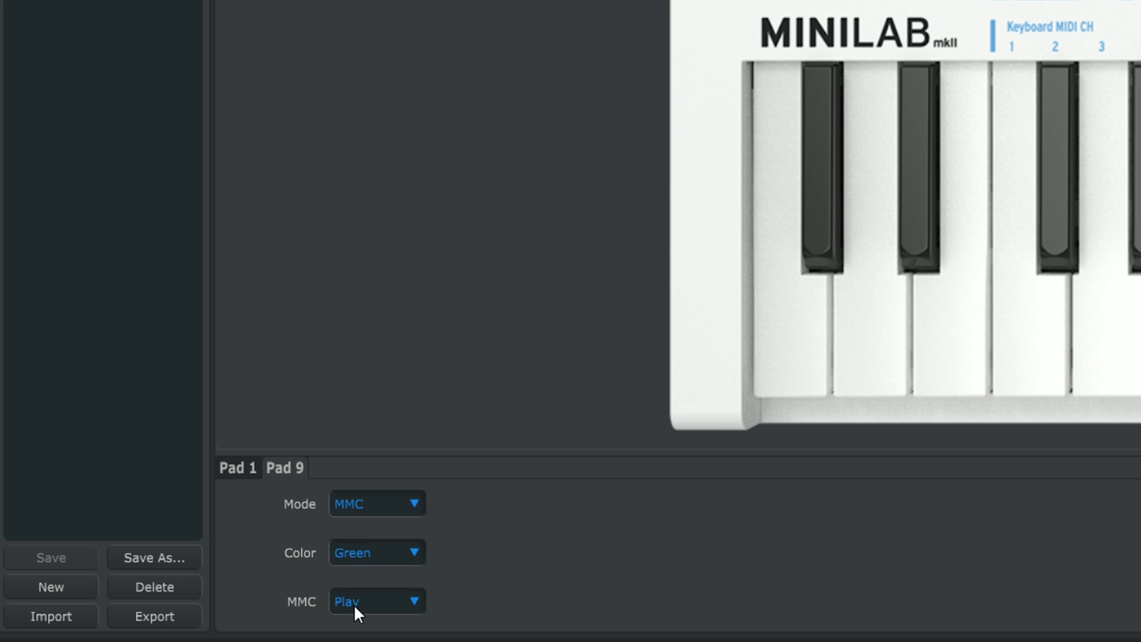
pyautogui.click(376, 601)
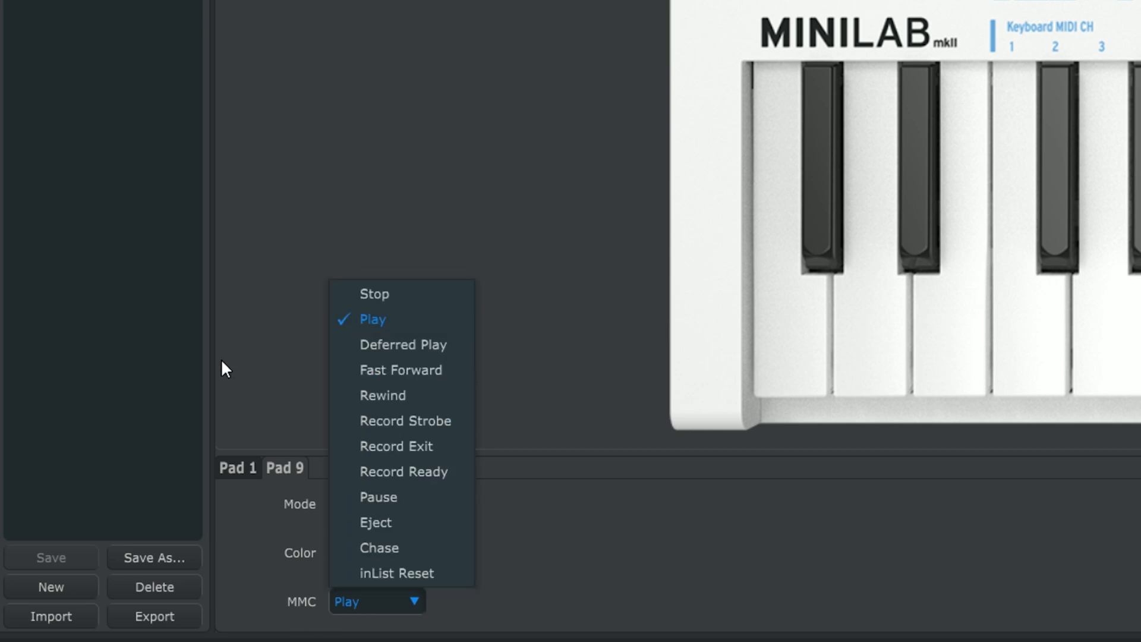
pyautogui.click(378, 497)
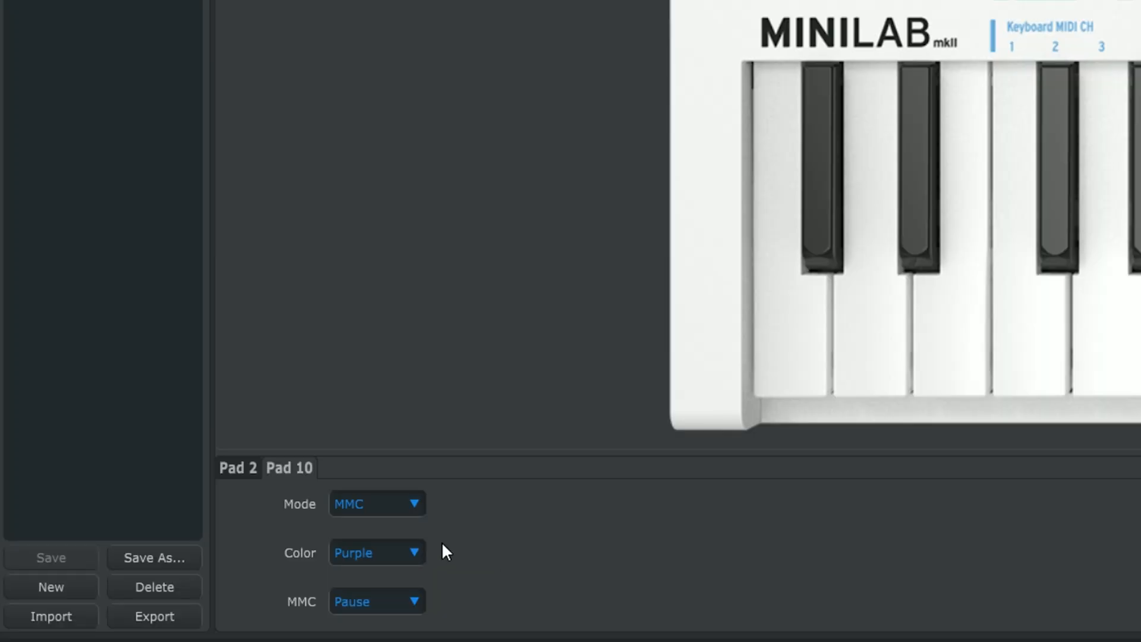
pyautogui.moveTo(302, 612)
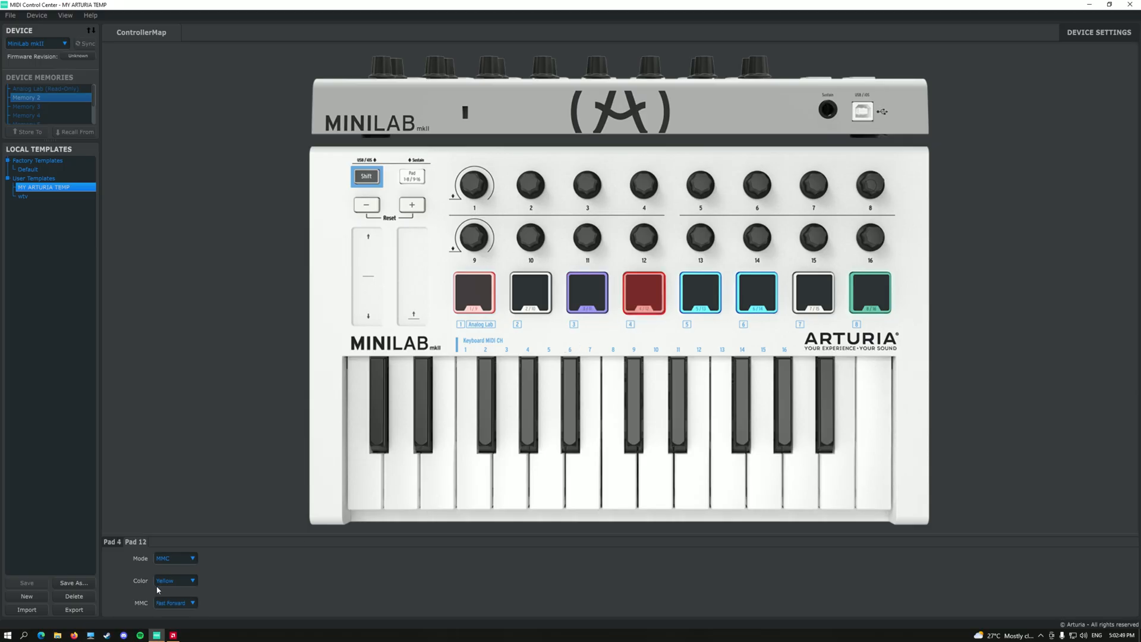
pyautogui.click(700, 294)
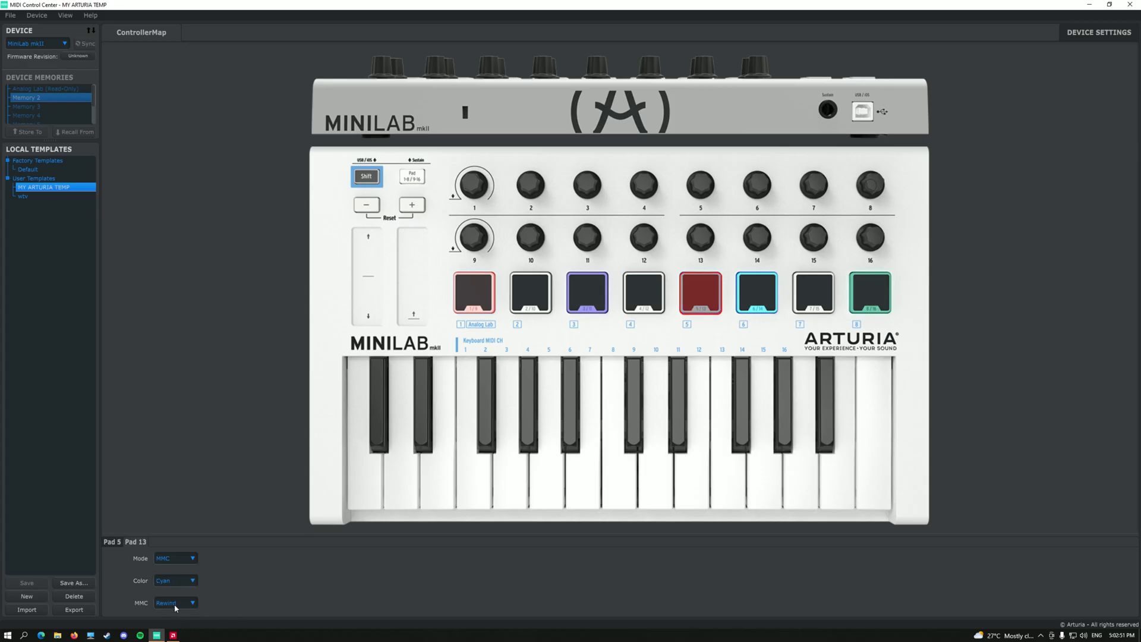
pyautogui.click(756, 293)
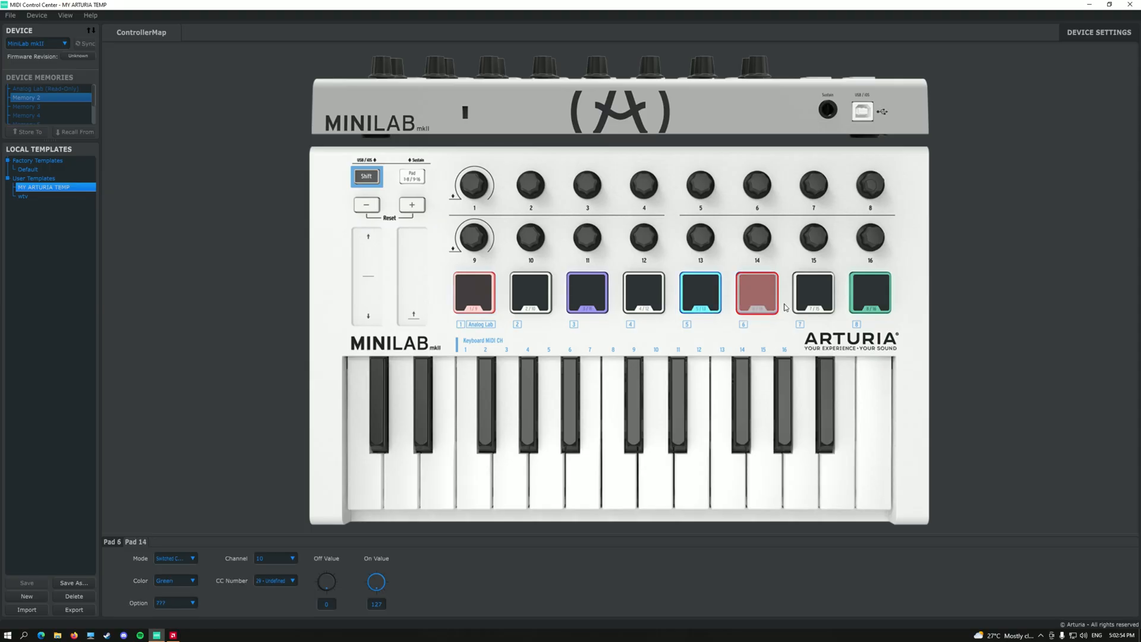
pyautogui.click(814, 293)
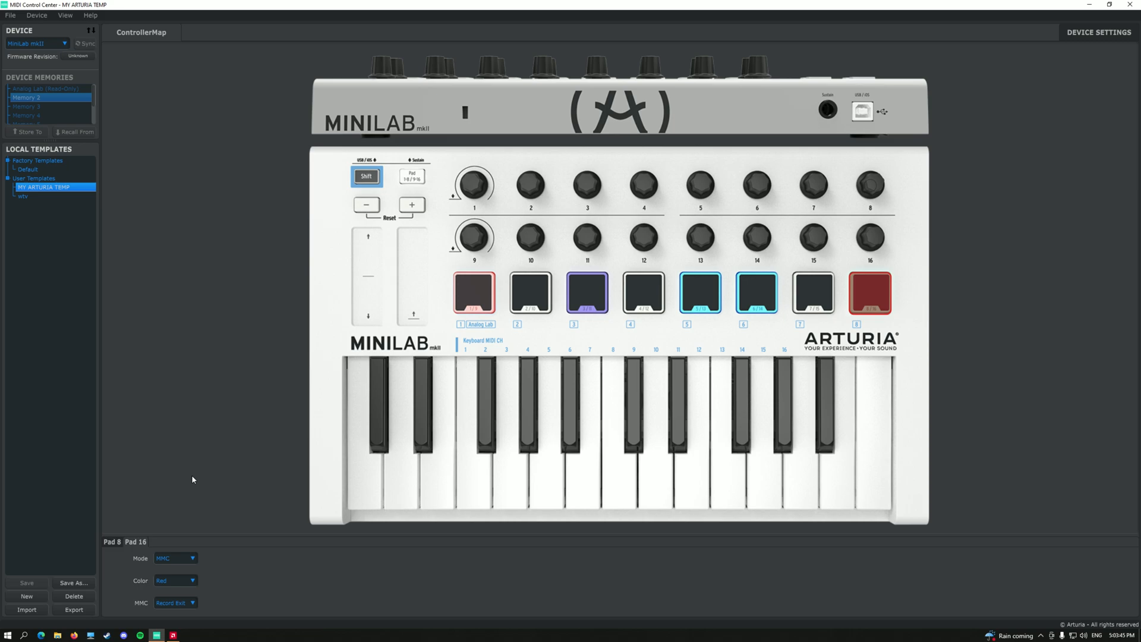
pyautogui.moveTo(276, 322)
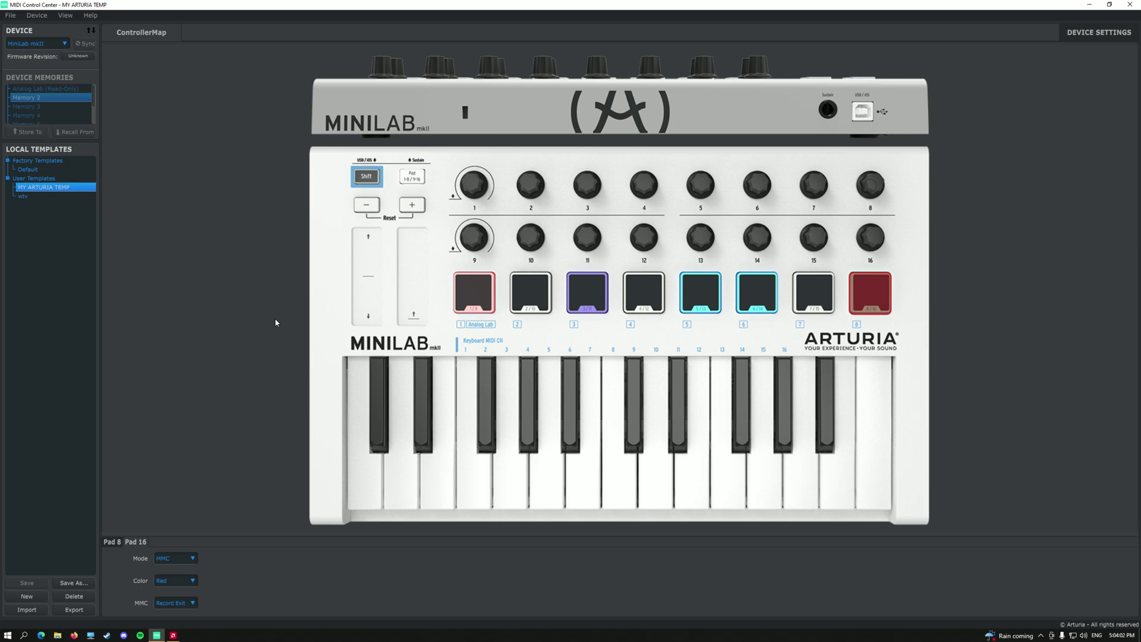
pyautogui.moveTo(253, 432)
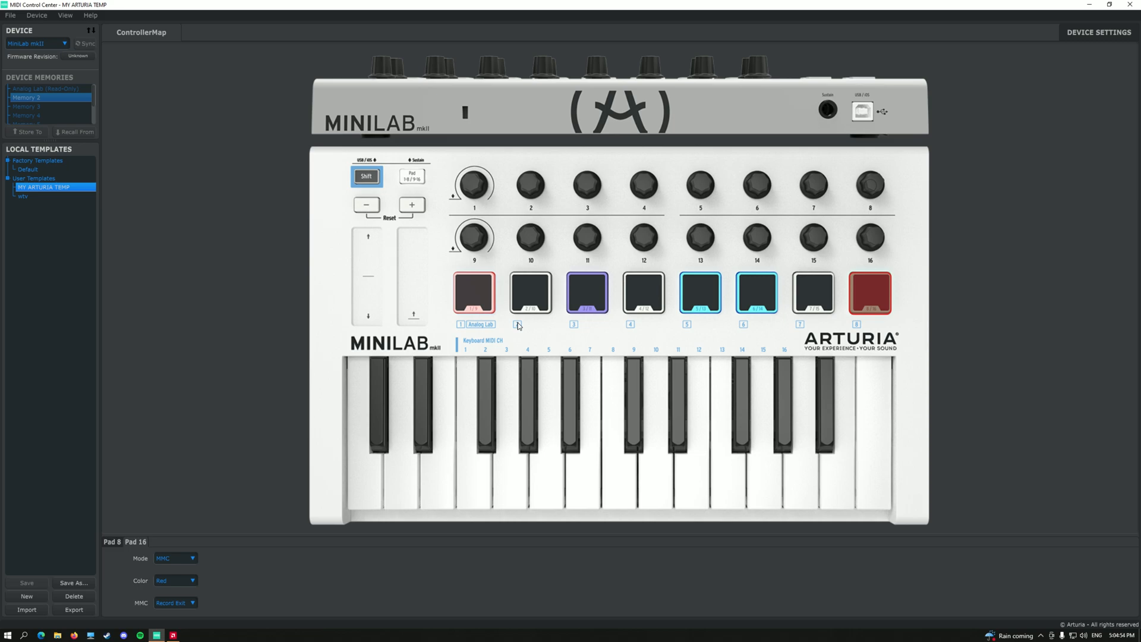
pyautogui.moveTo(649, 331)
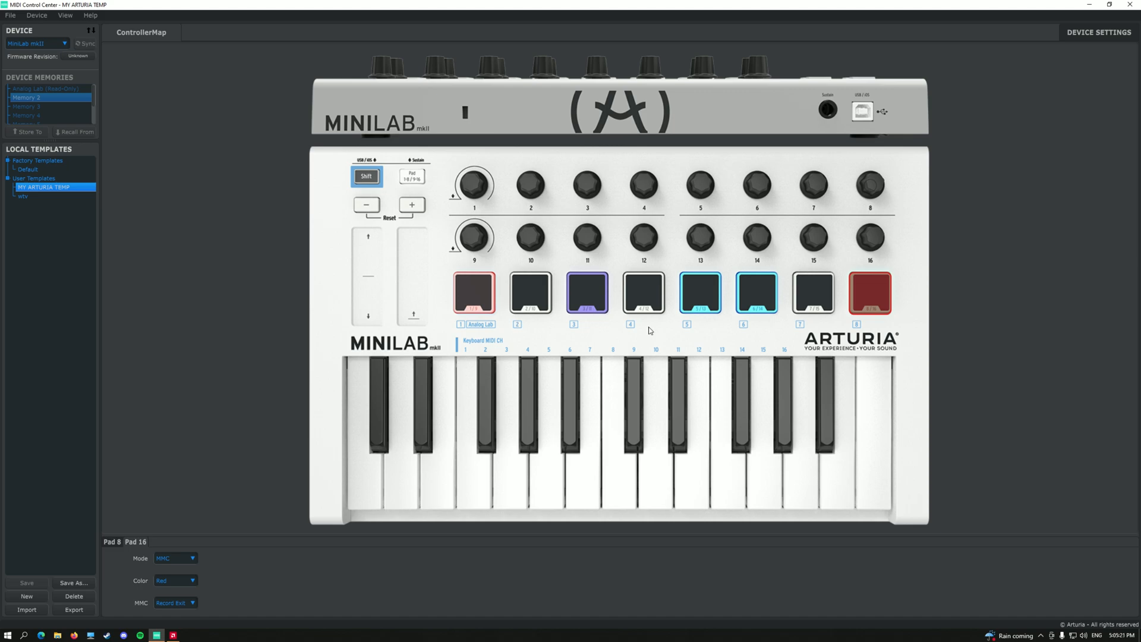
pyautogui.click(411, 277)
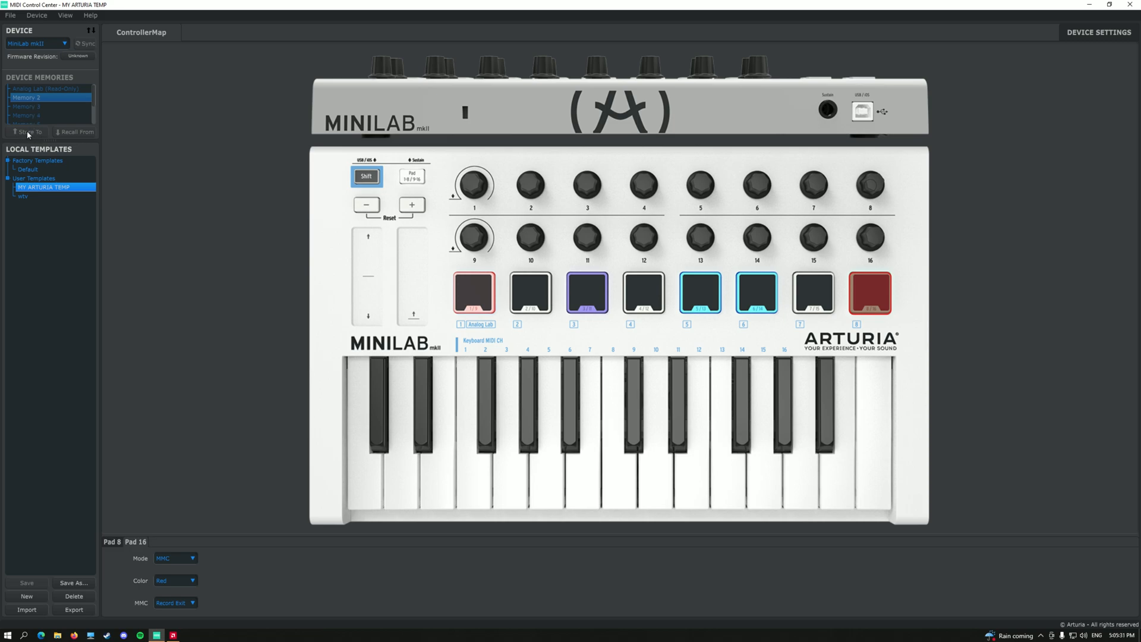
pyautogui.moveTo(244, 185)
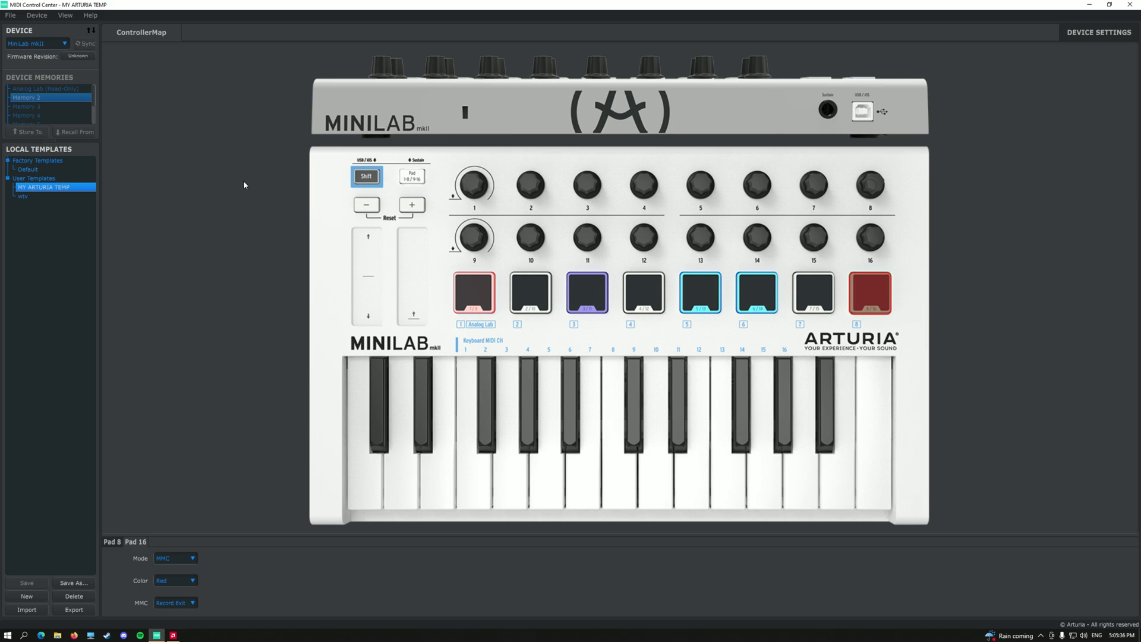